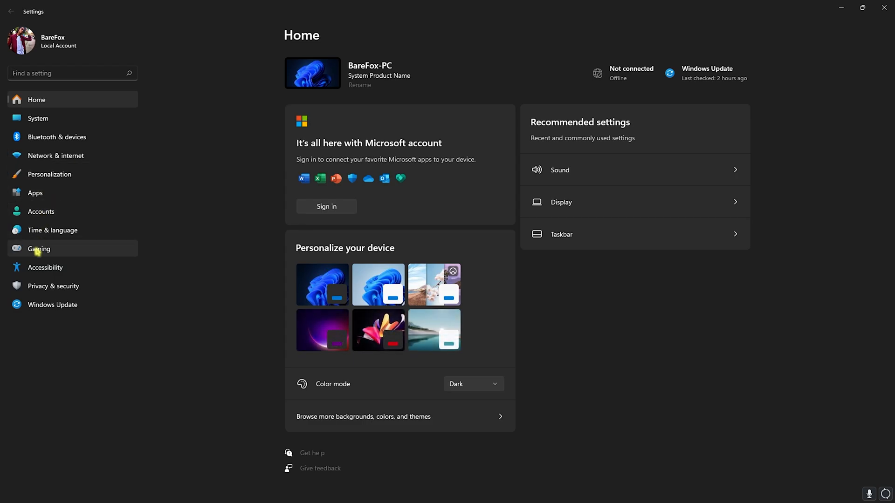
Navigate to the System > Display > Graphics page in Settings.
click(39, 248)
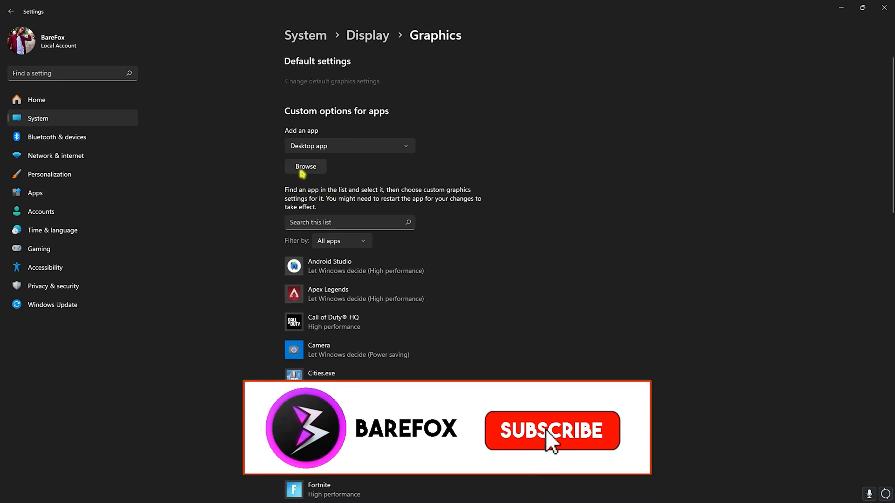
Add GoWR.exe to the app list and choose High performance for it.
click(305, 165)
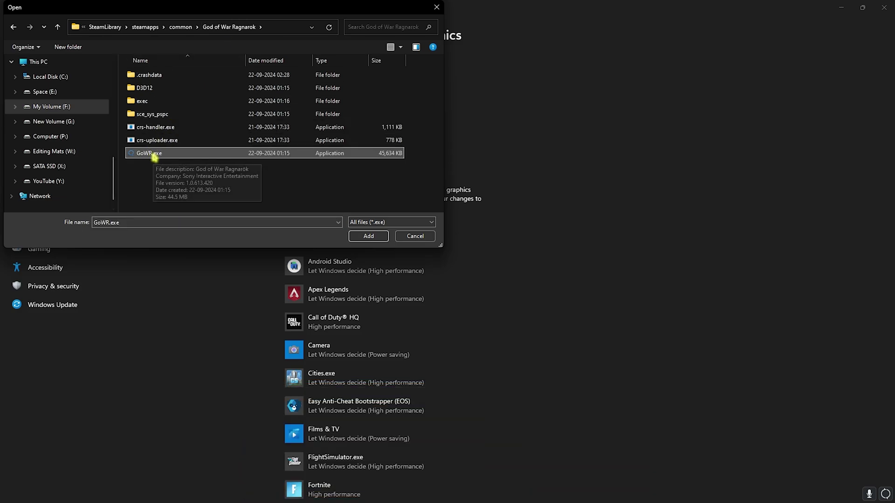
click(368, 235)
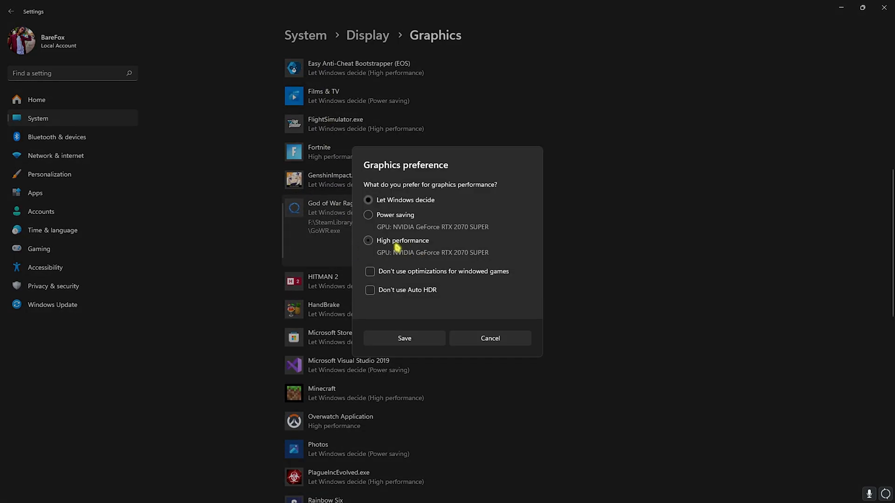
click(404, 338)
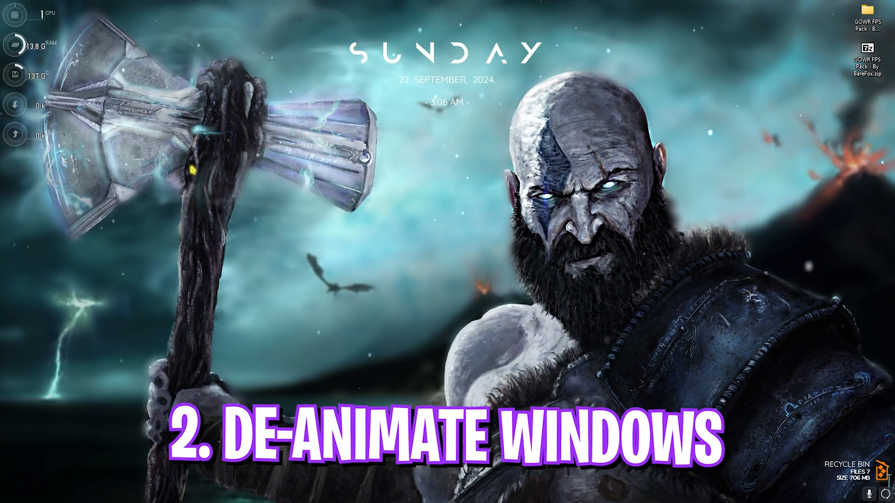
Open Performance Options via search, keep taskbar thumbnail previews and icon thumbnails enabled, move to Advanced.
text(adjust the appearance and performance of Windows)
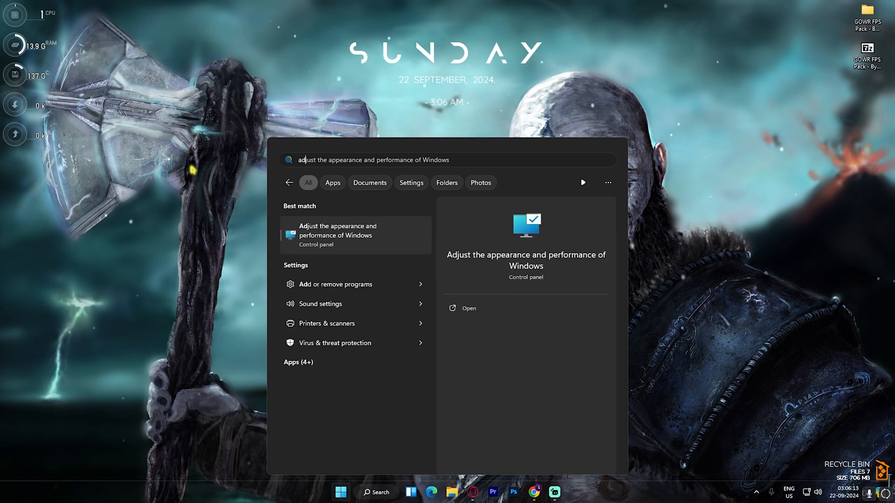
click(469, 309)
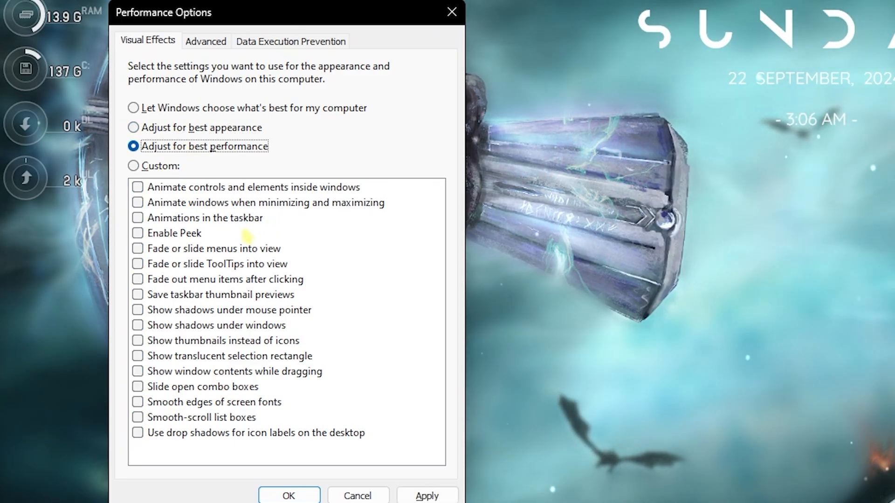
click(137, 294)
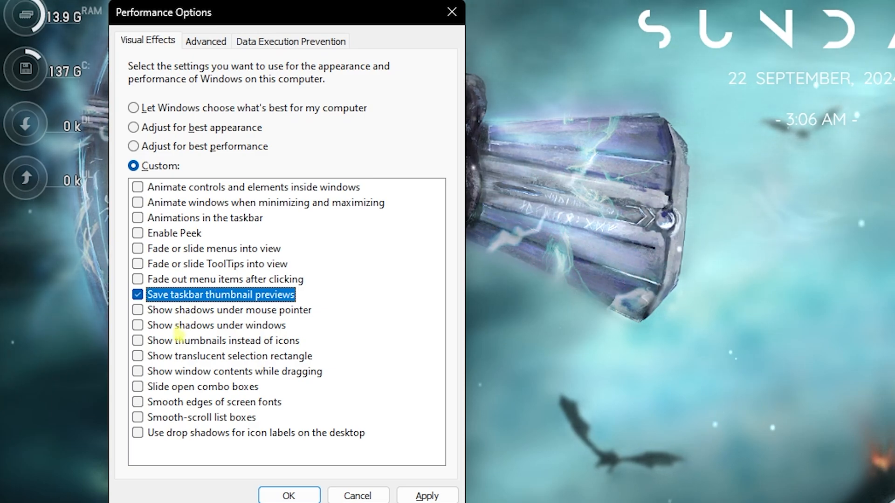
click(137, 341)
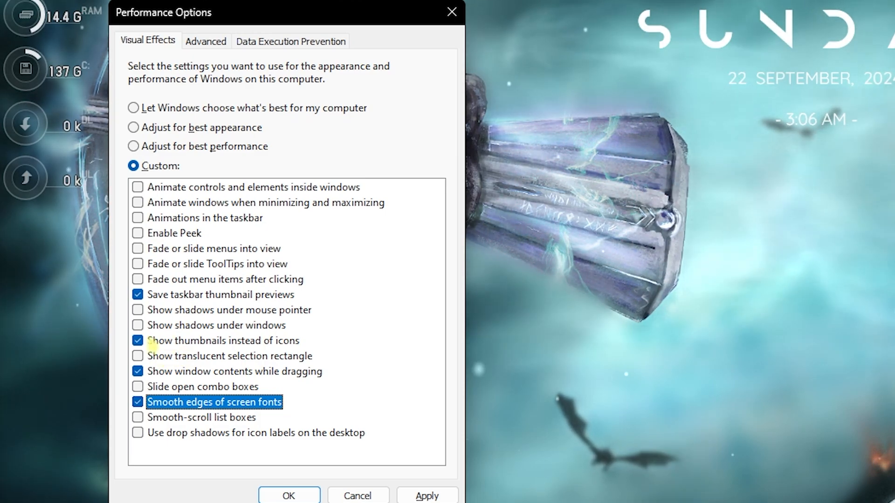
click(205, 41)
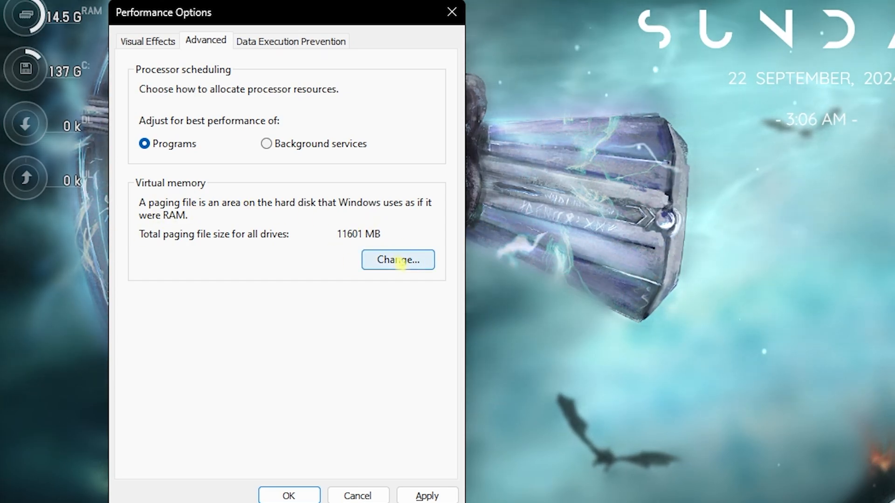
Set a custom 1361–16384 MB paging file on C: using Calculator for the value, and confirm.
click(397, 259)
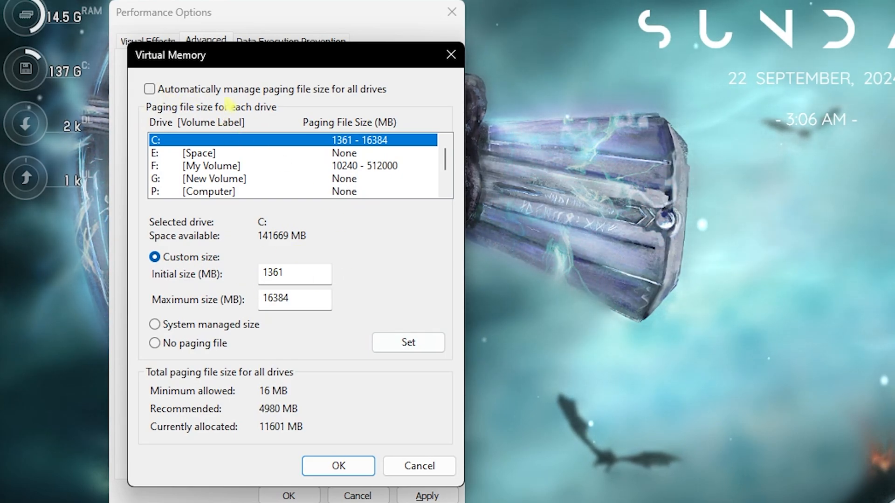
triple_click(293, 273)
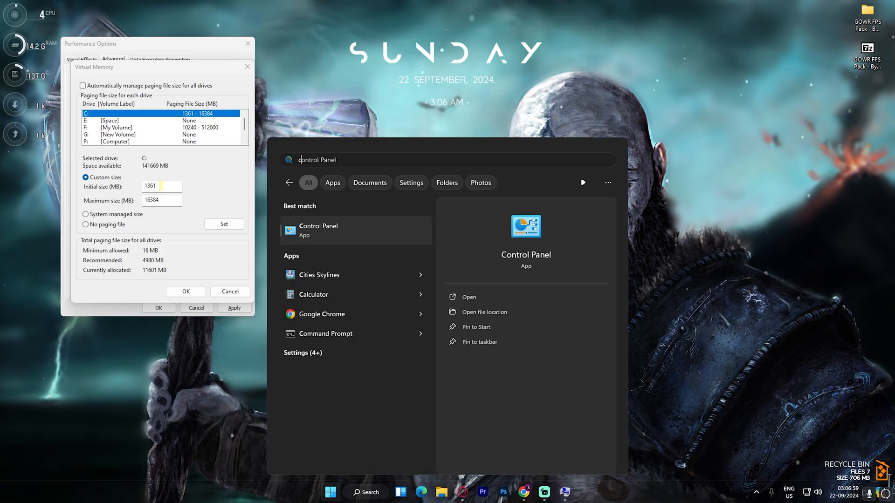
click(313, 295)
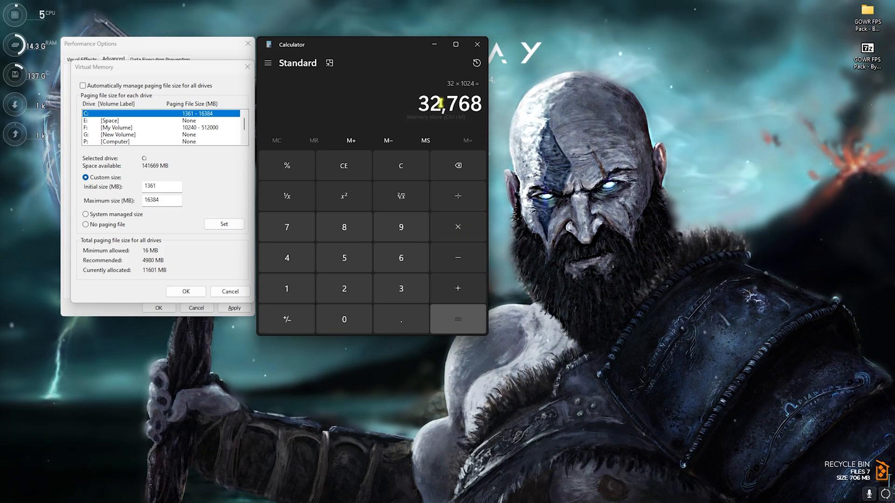
click(458, 195)
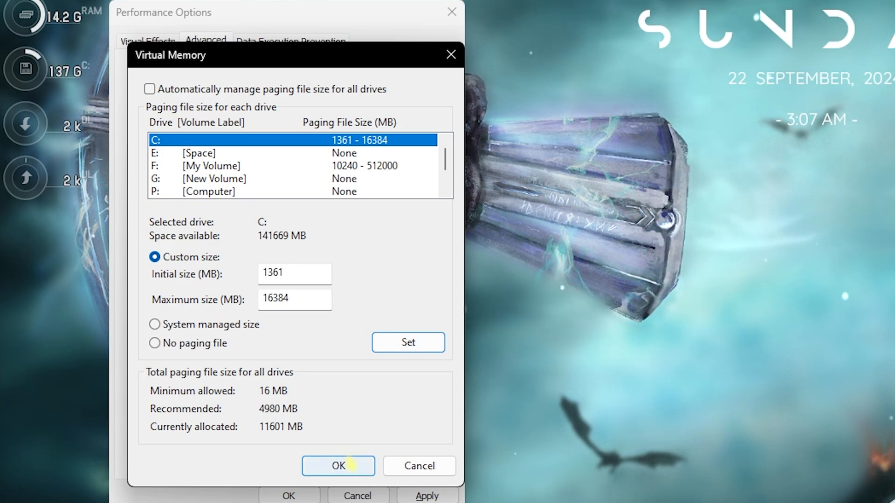
click(338, 466)
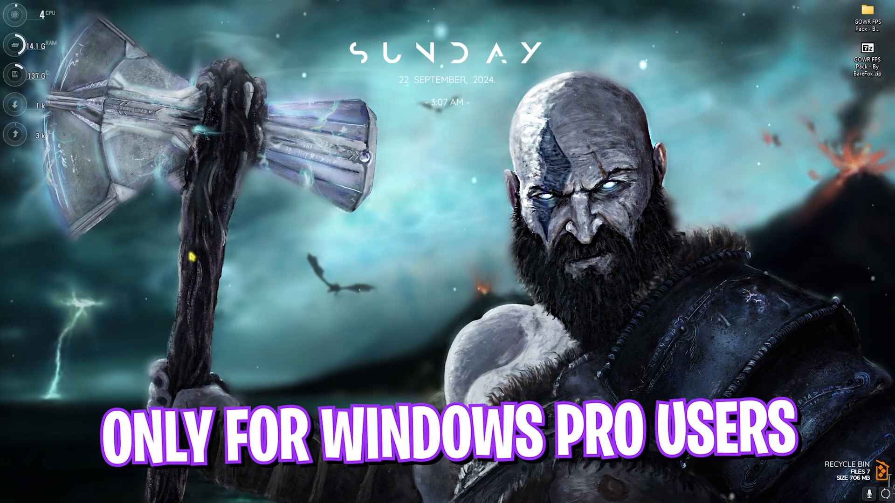
Launch the group policy editor via search and open the App Privacy background-apps policy.
click(340, 492)
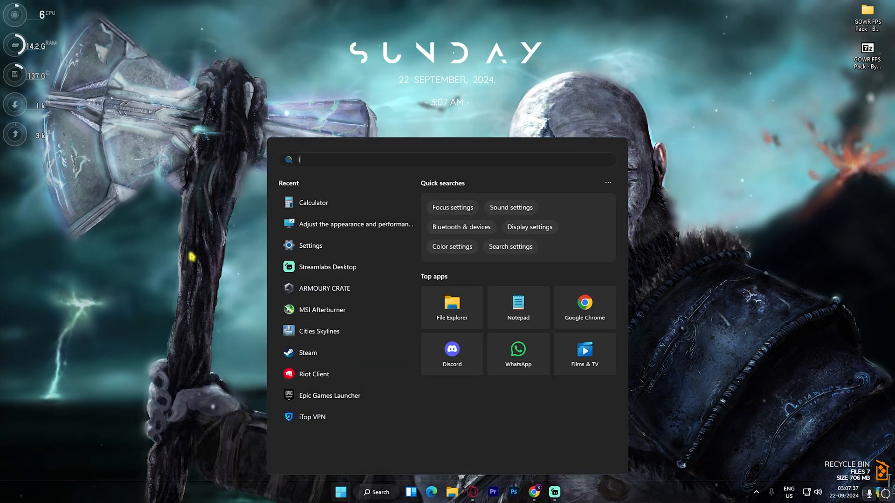
text(local)
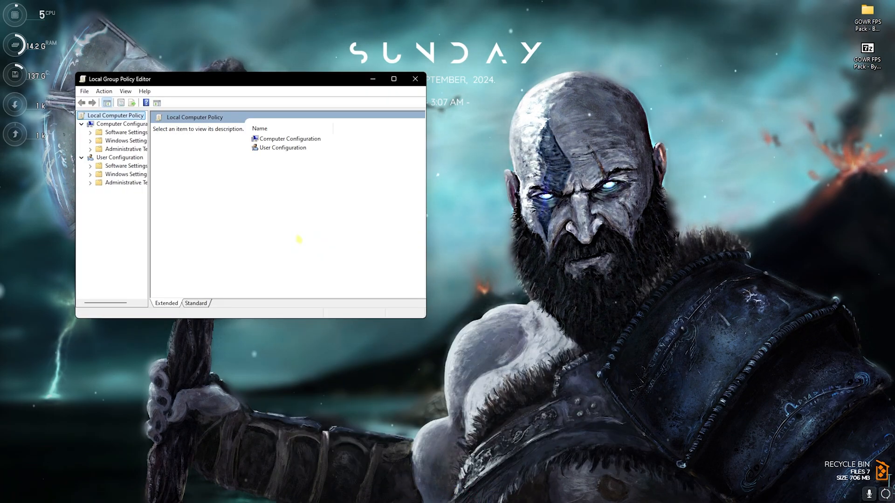
click(393, 78)
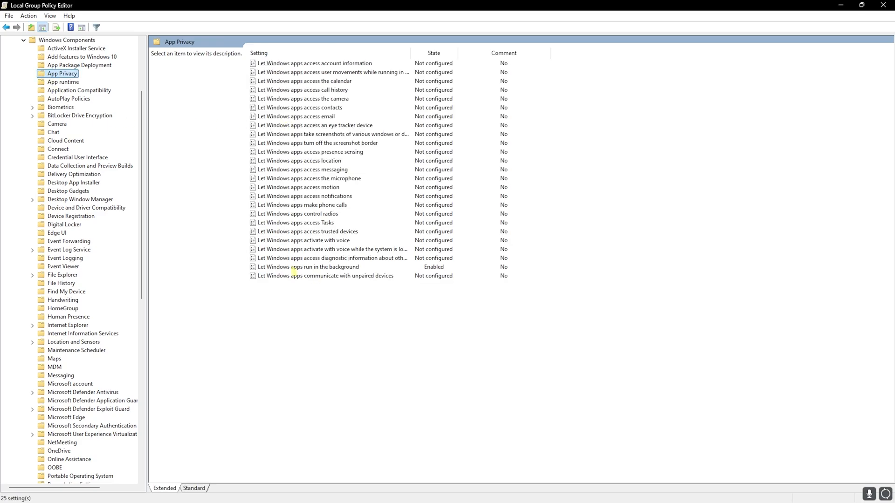
click(309, 266)
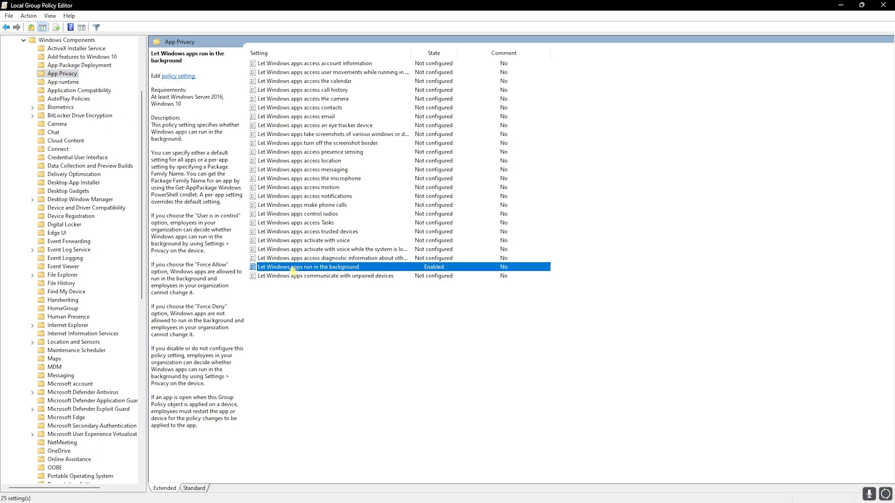
double_click(307, 267)
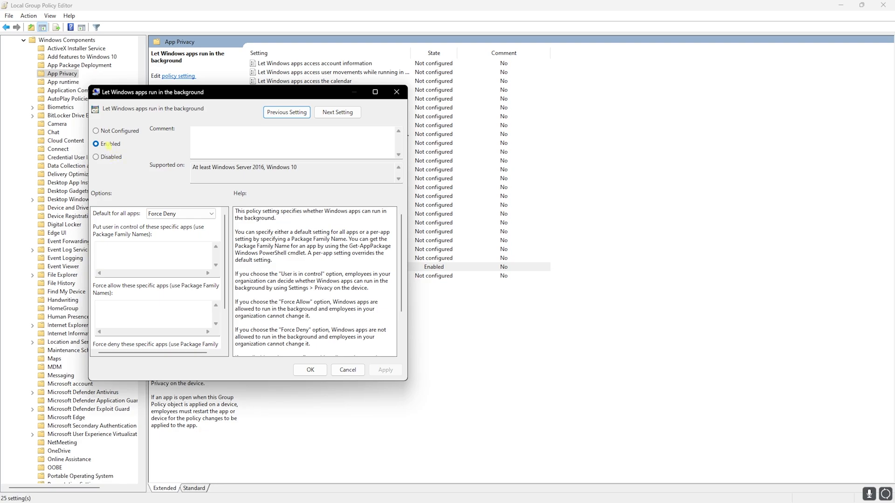
Set the background-apps policy to Enabled with Force Deny for all apps and apply it.
click(181, 213)
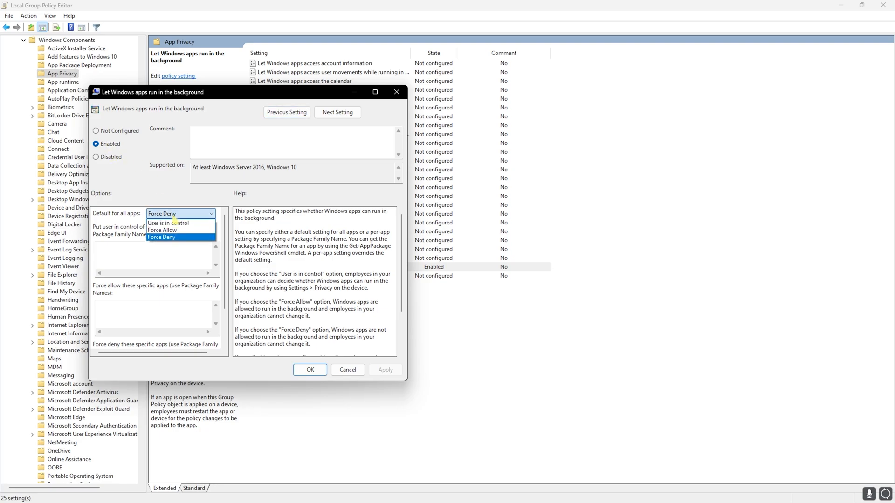
click(161, 237)
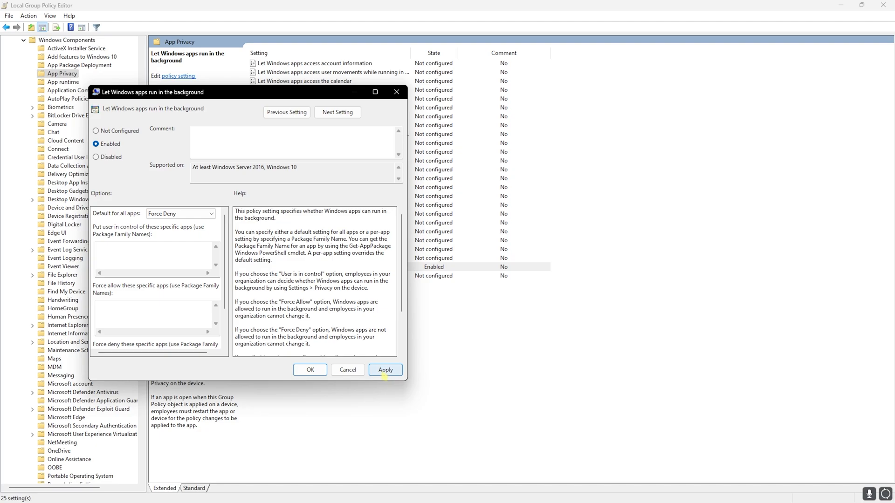
click(385, 370)
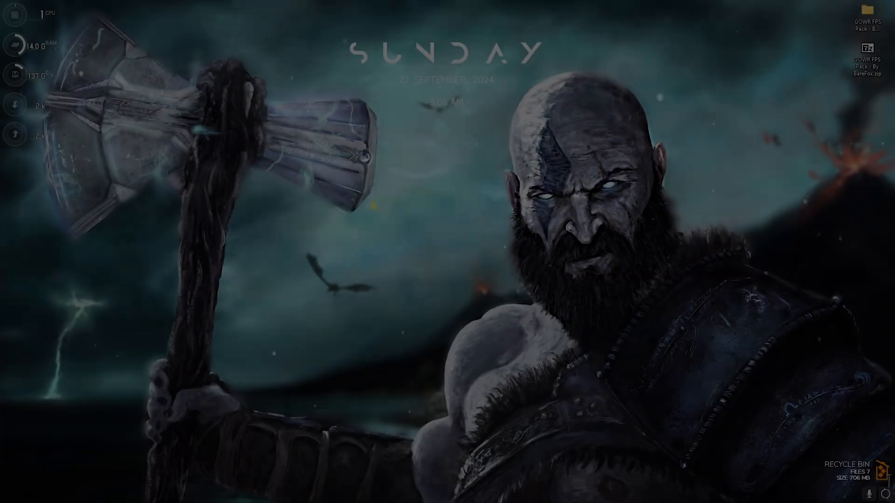
Create a system restore point from the System Protection tab with a description.
click(336, 492)
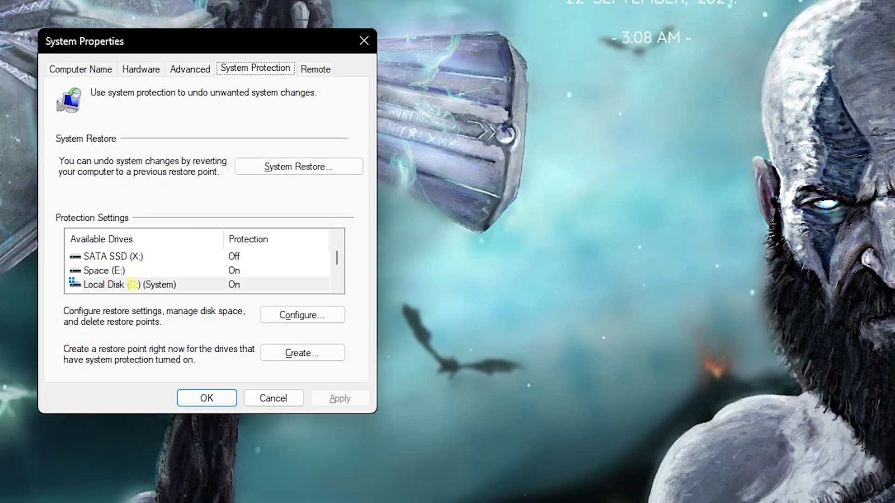
click(302, 352)
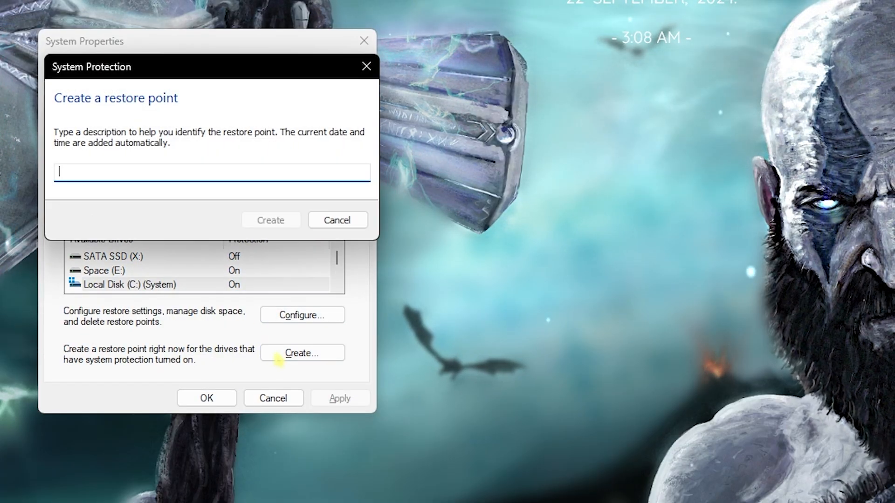
click(270, 220)
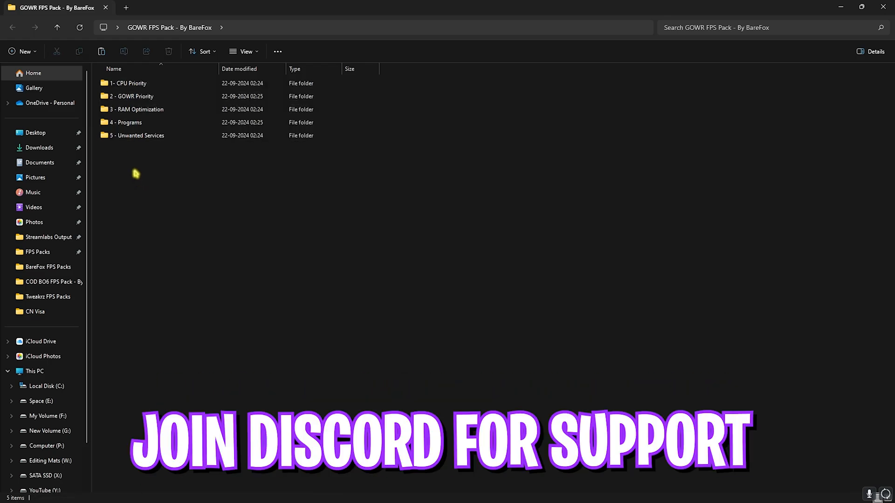
click(131, 84)
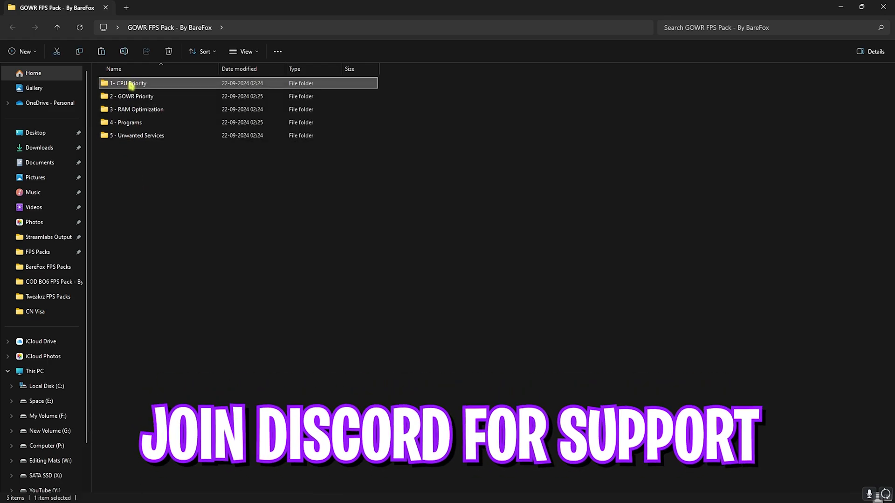
double_click(131, 83)
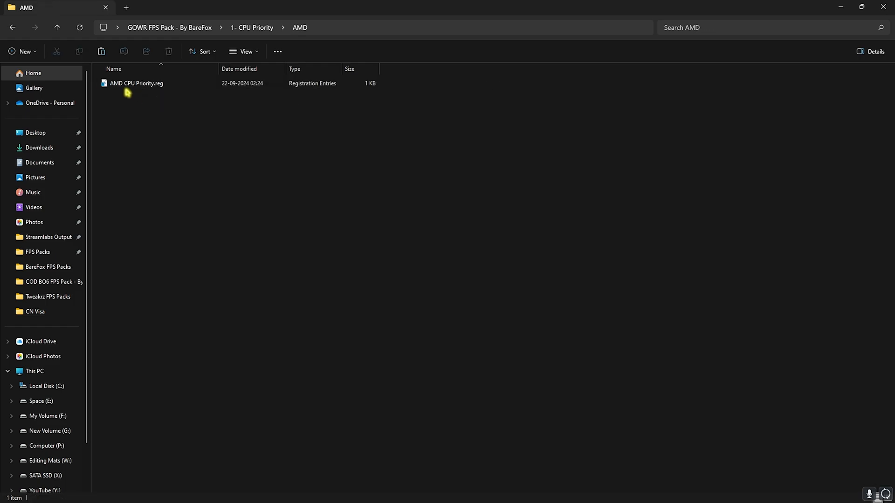
mouse_move(112, 108)
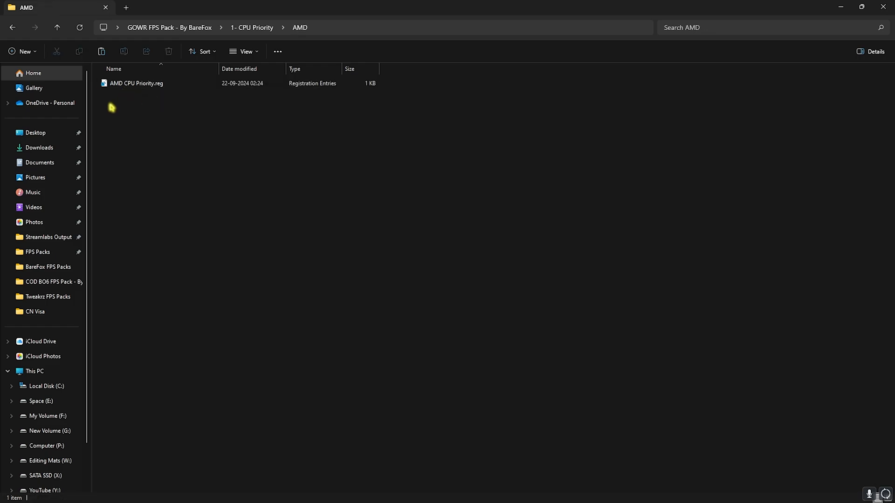
click(137, 83)
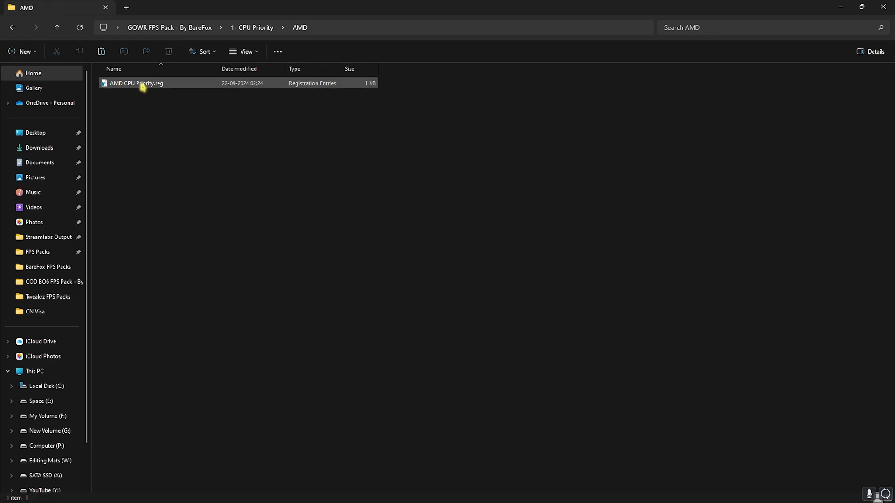
mouse_move(142, 87)
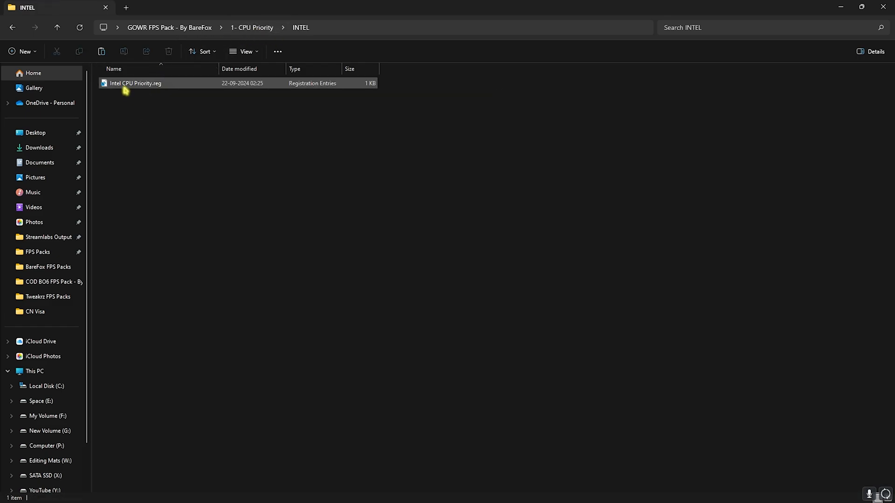
click(7, 26)
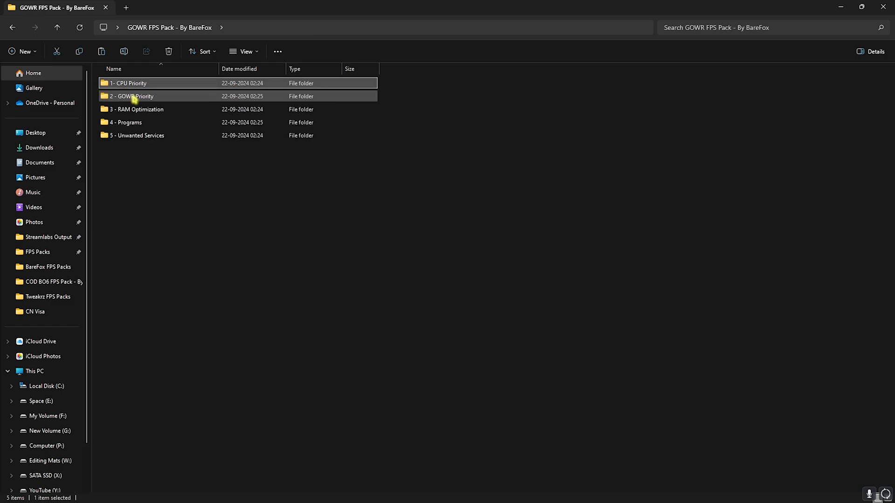
double_click(133, 96)
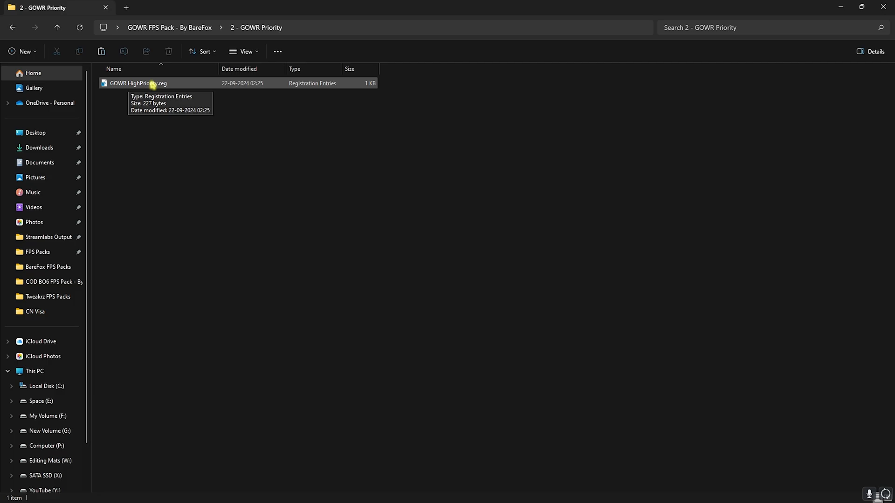
mouse_move(173, 43)
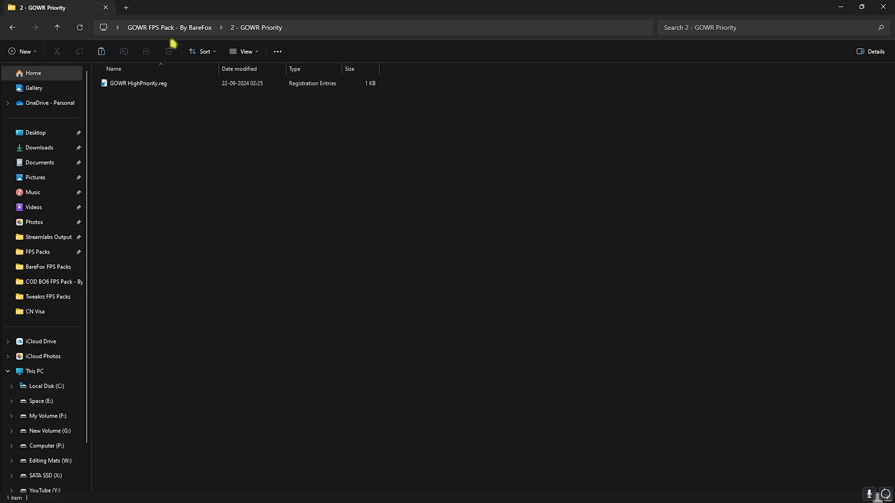
click(172, 27)
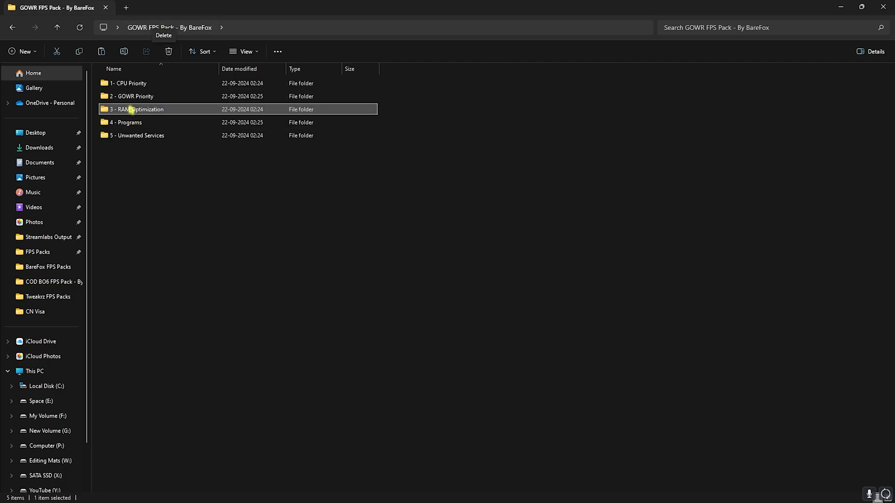
Enter the 3 - RAM Optimization folder and choose 32GB Ram.reg.
double_click(139, 109)
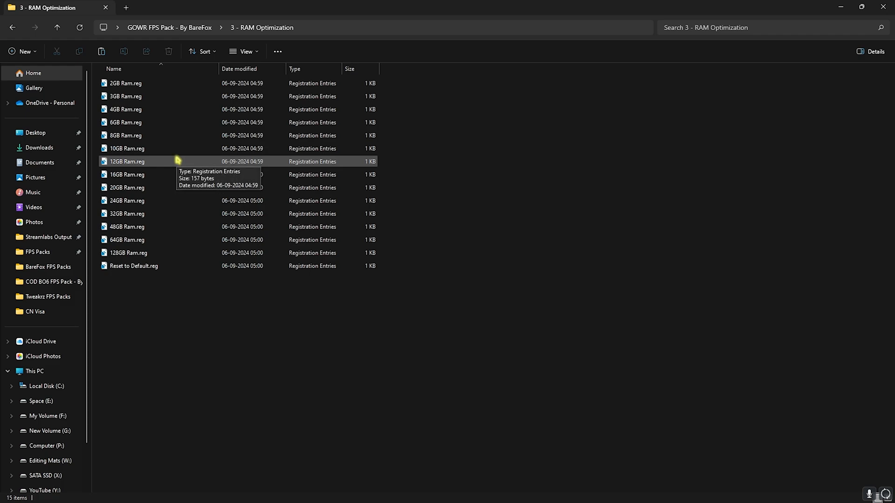
click(126, 213)
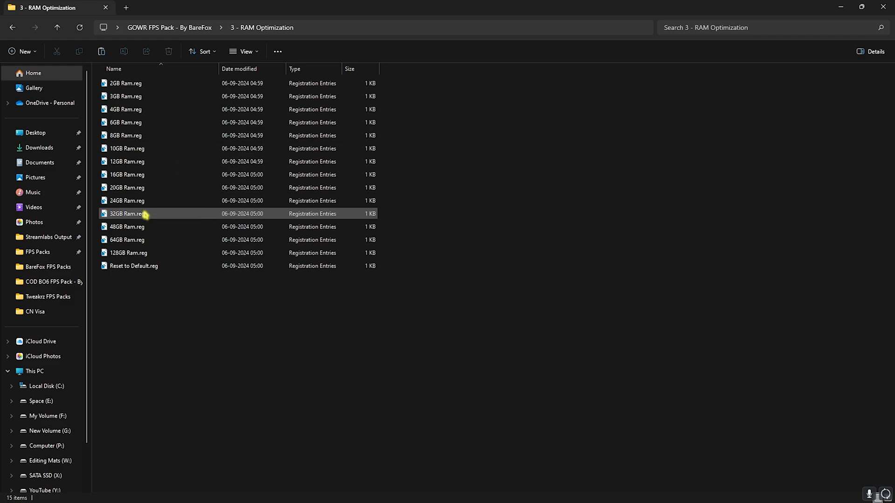
click(126, 214)
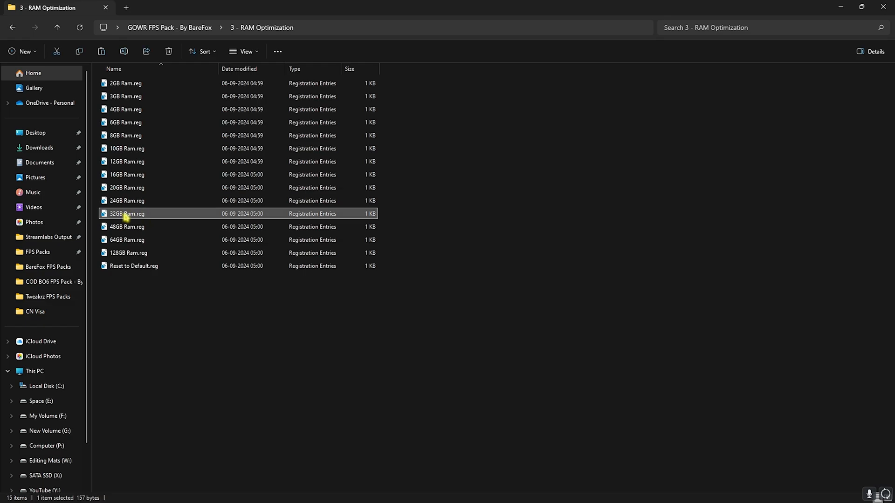
mouse_move(125, 214)
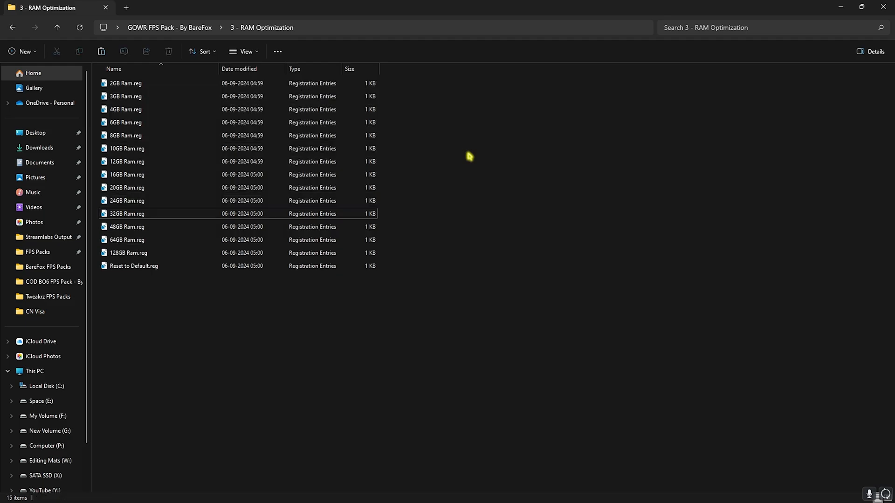
Return to the pack root and enter the 4 - Programs folder.
click(133, 266)
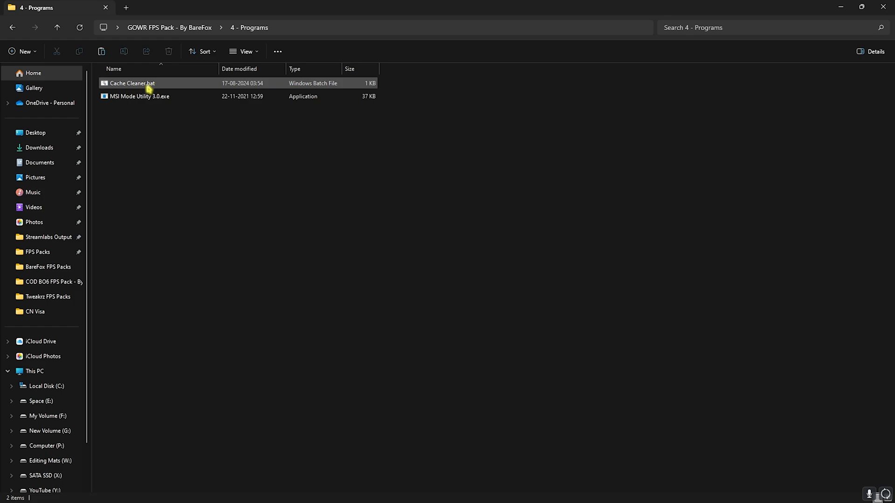
Run Cache Cleaner.bat as administrator, close its console, then select MSI Mode Utility 3.0.exe.
right_click(132, 83)
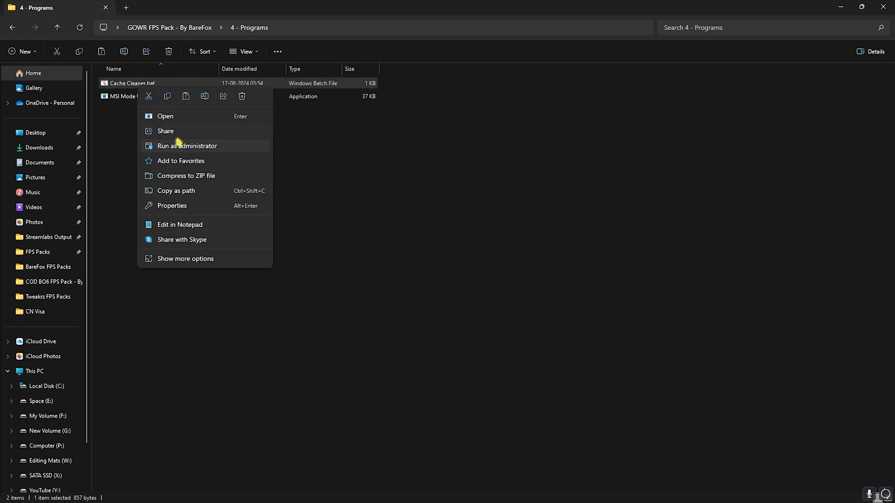
click(186, 146)
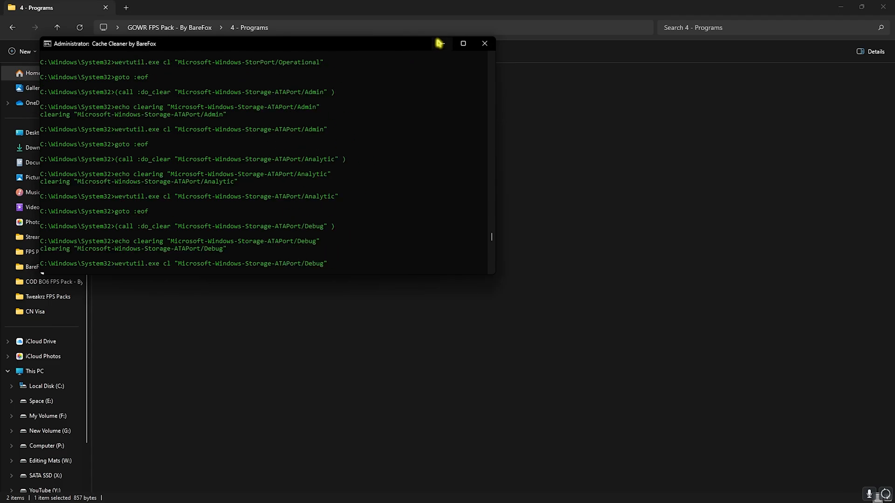
click(484, 43)
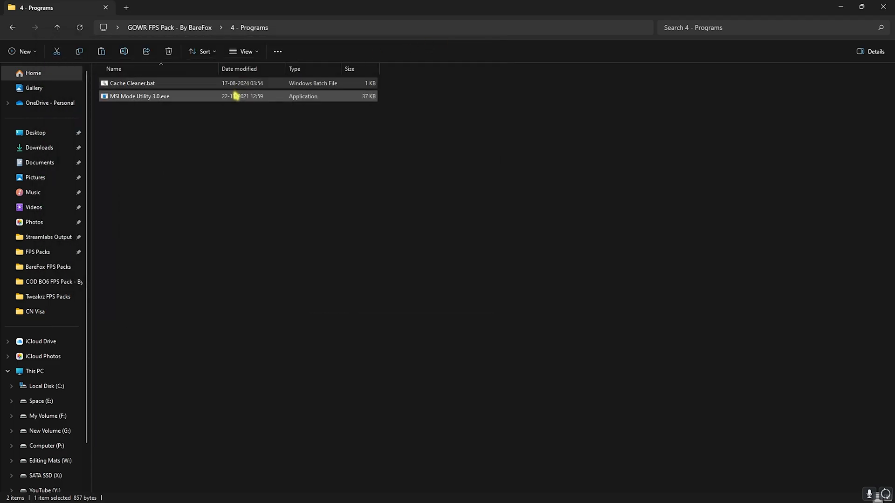
click(158, 98)
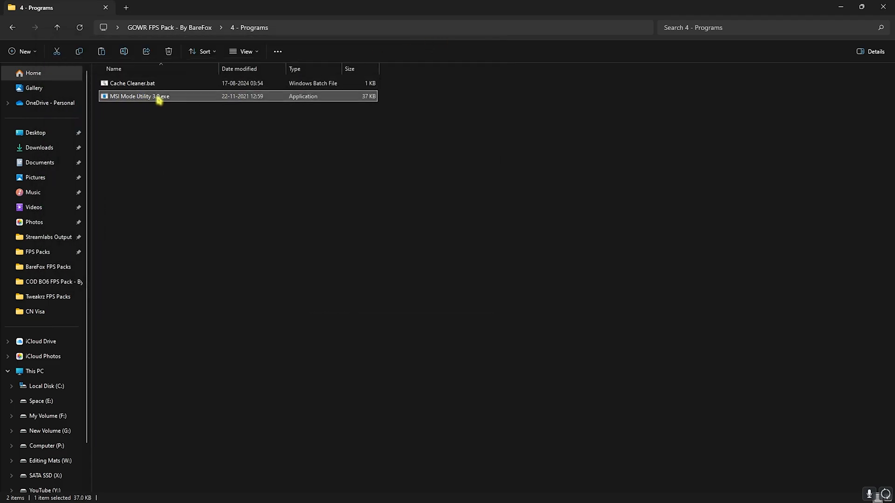
Launch MSI Mode Utility, enable MSI with High priority for the RTX 2070 SUPER, and apply.
double_click(138, 96)
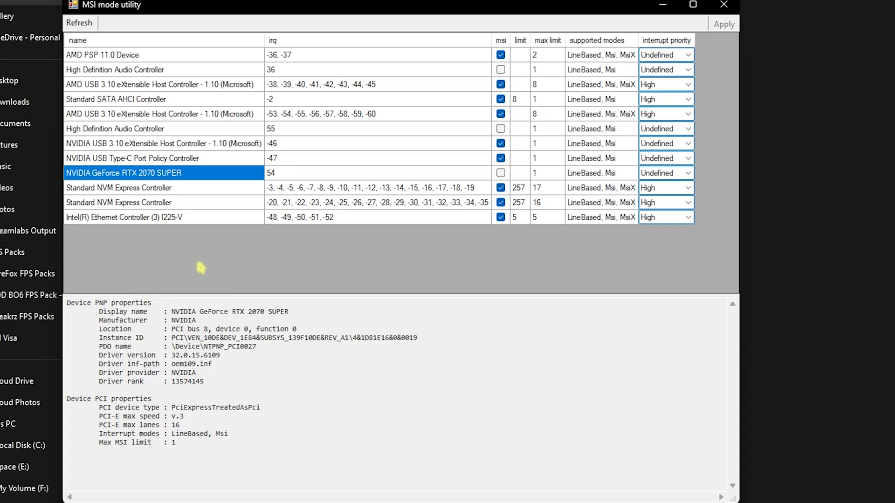
click(501, 173)
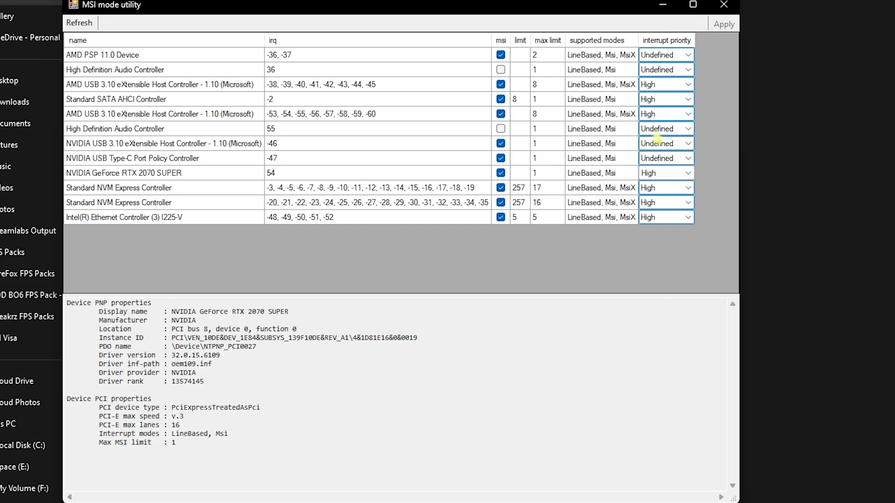
click(688, 187)
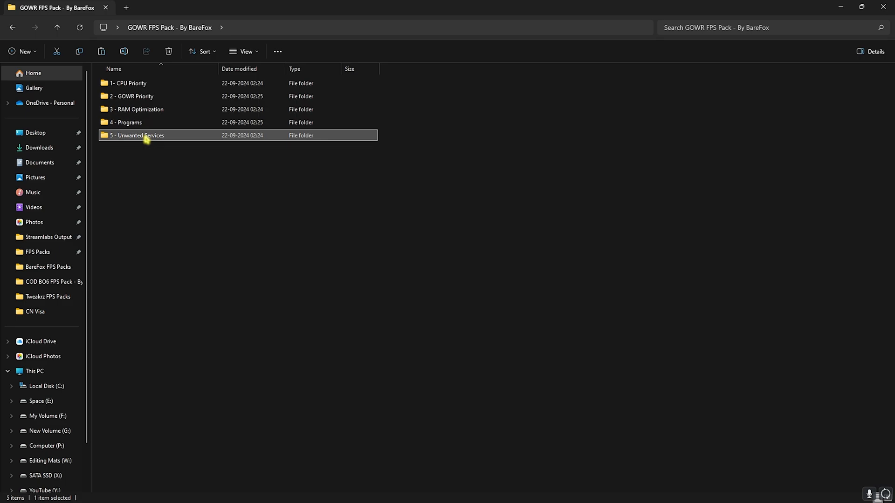
Inside 5 - Unwanted Services, select the registry files from Disable Core Parking through Win32PrioritySeperation.
double_click(137, 136)
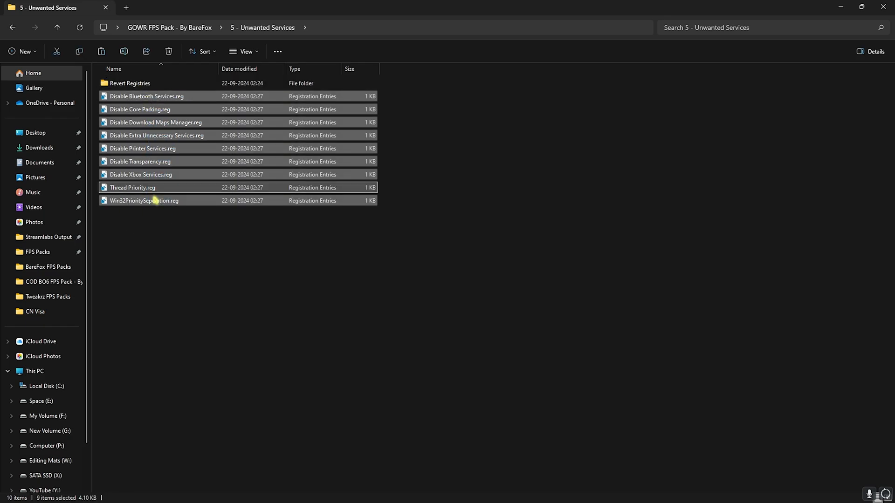
click(140, 175)
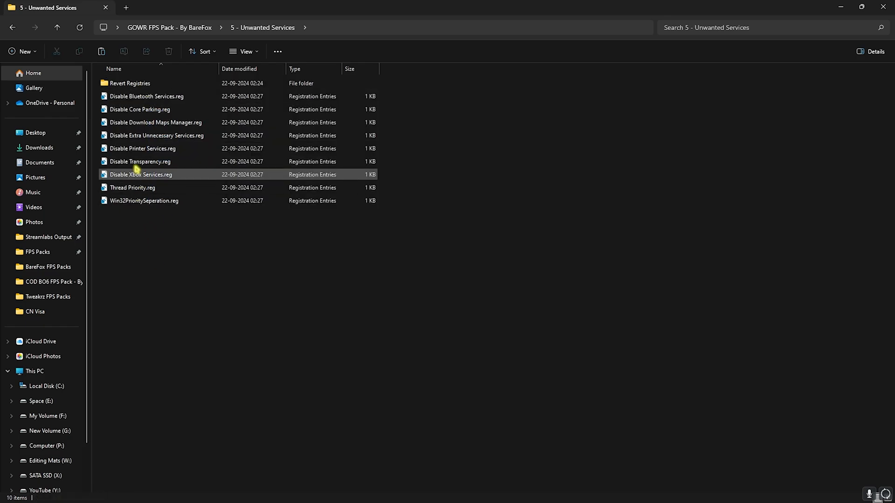
mouse_move(144, 96)
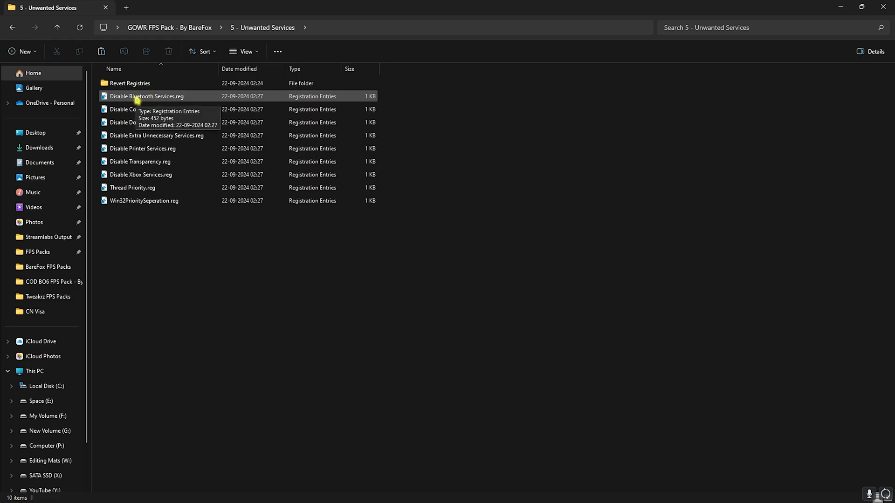
drag(140, 109, 162, 240)
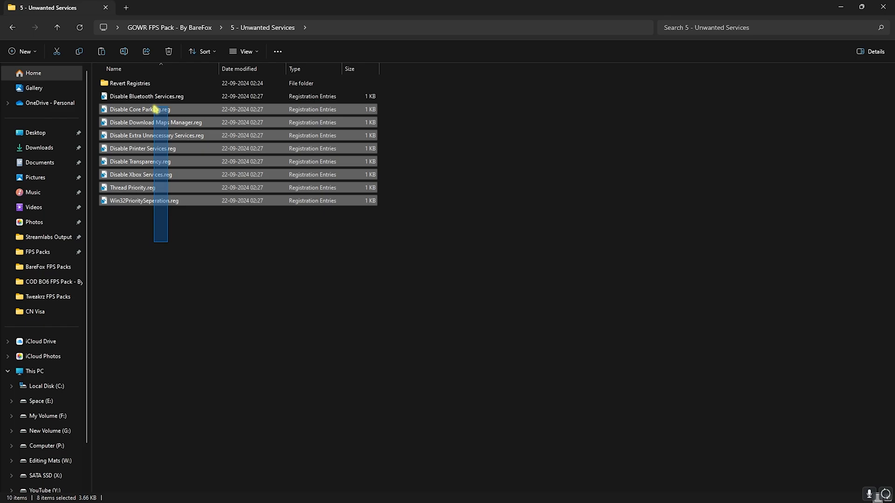
click(138, 109)
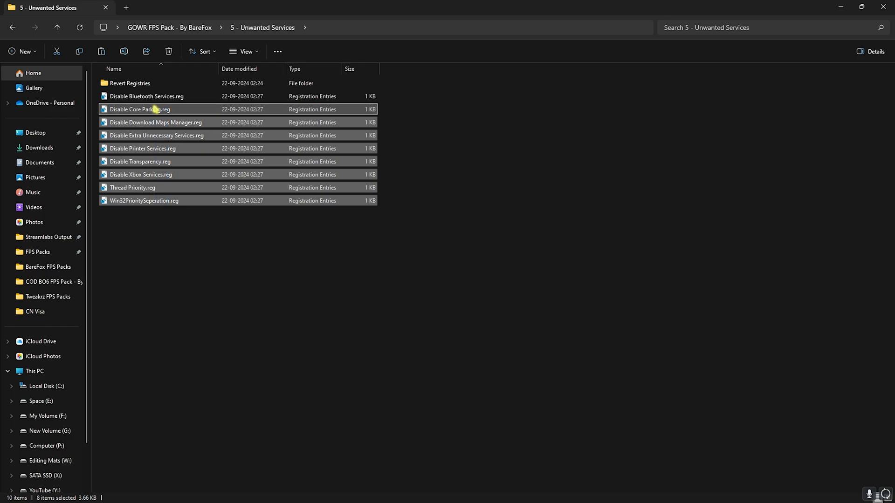
Merge the selected registry tweaks into Windows and go into Revert Registries with its six Enable .reg files.
double_click(129, 83)
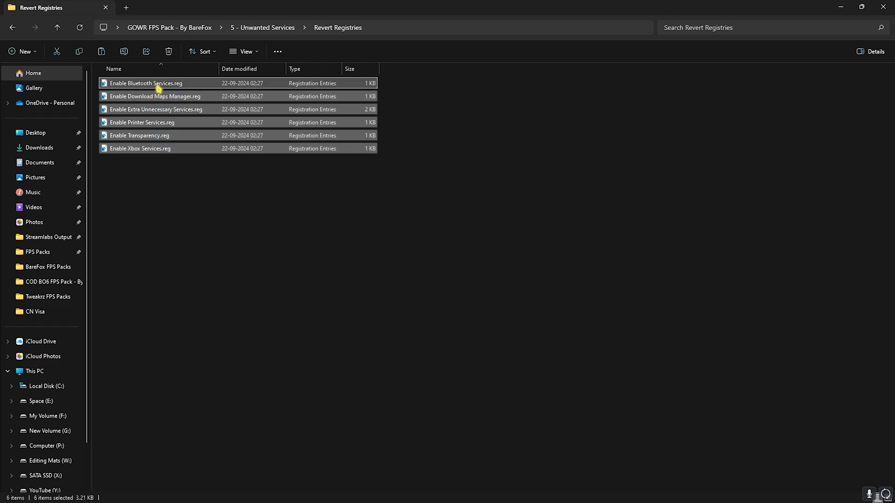
click(158, 27)
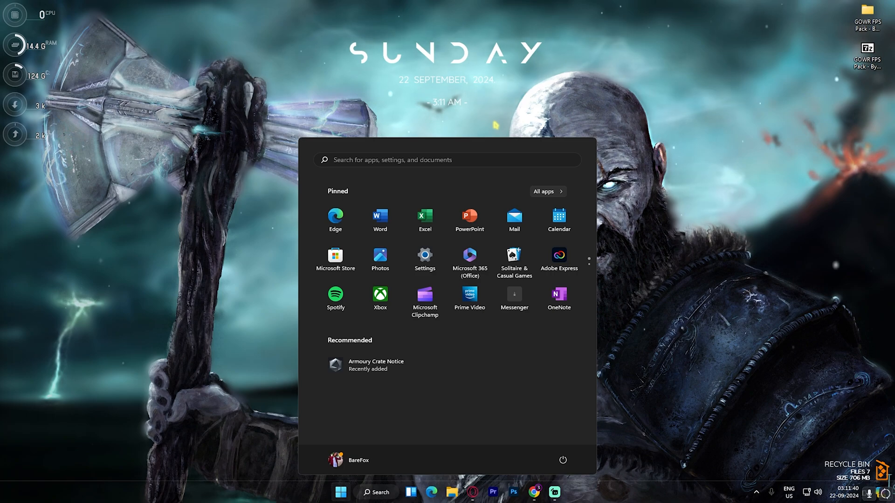
Launch Defragment and Optimize Drives from Start, retrim the C: SSD and continue to Space (E:).
text(opera GX Browser)
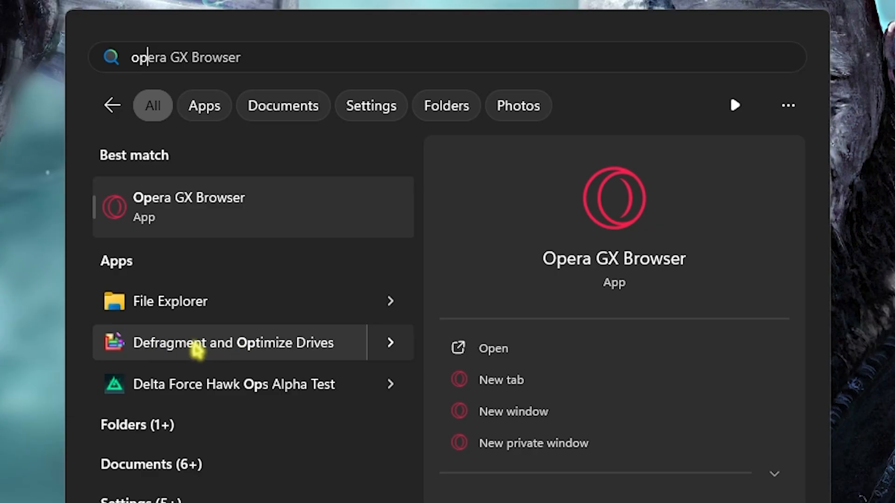
click(231, 343)
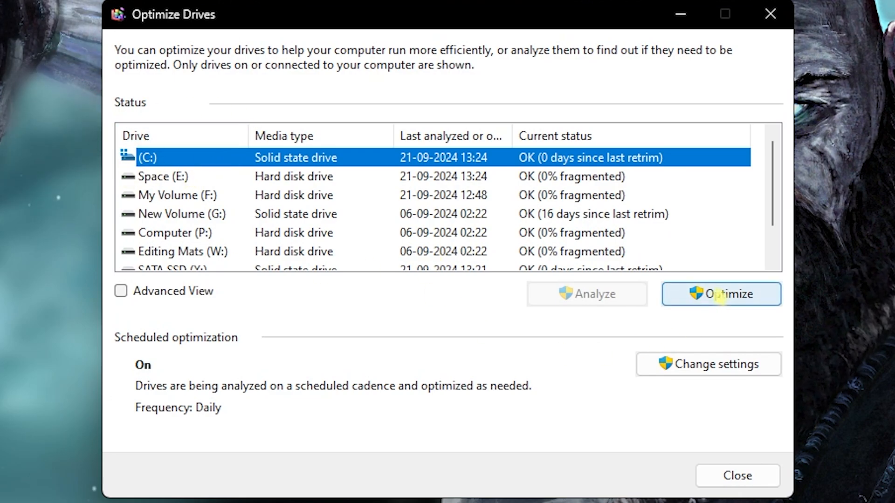
click(721, 293)
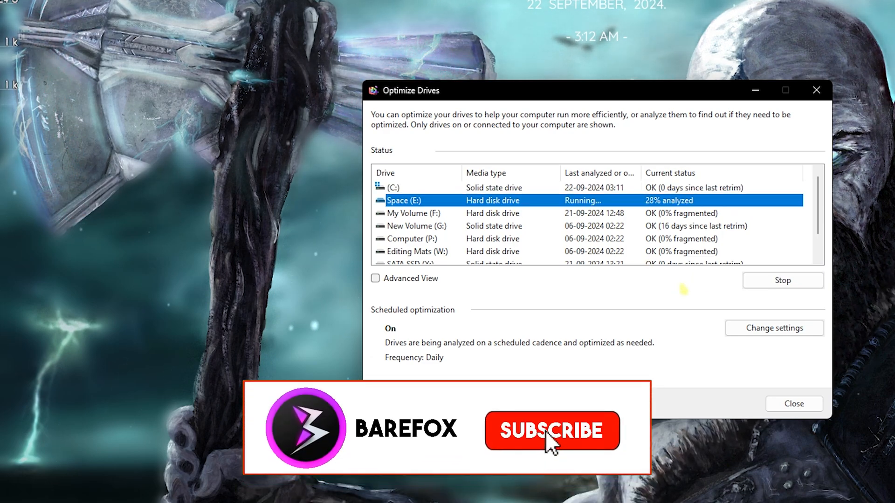
click(549, 440)
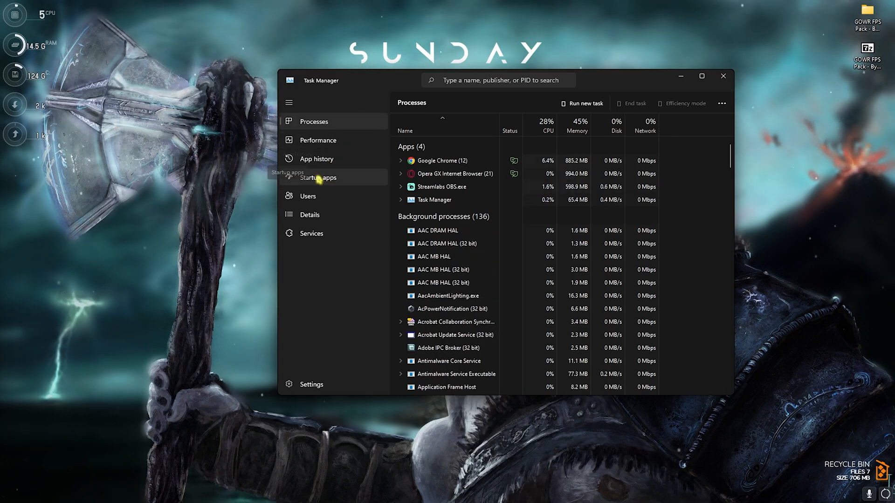
In maximized Task Manager Startup apps, disable WSVCUUpdateHelper.exe from running at startup.
click(318, 177)
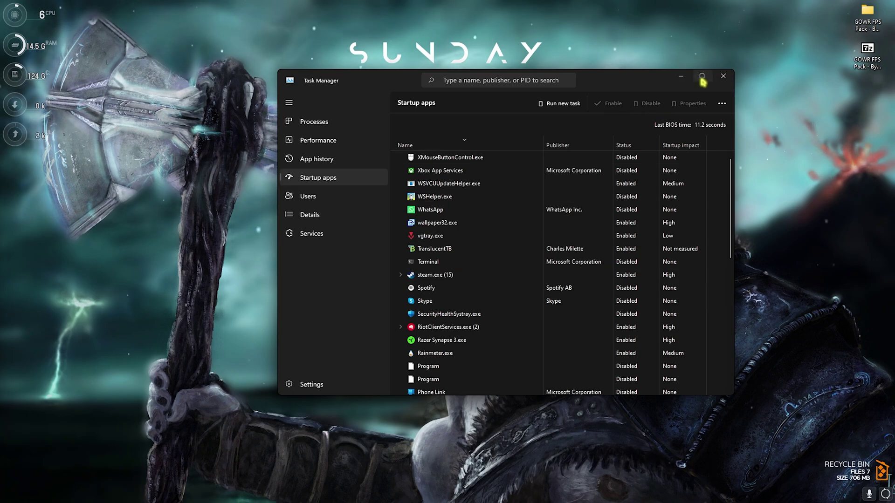
click(701, 76)
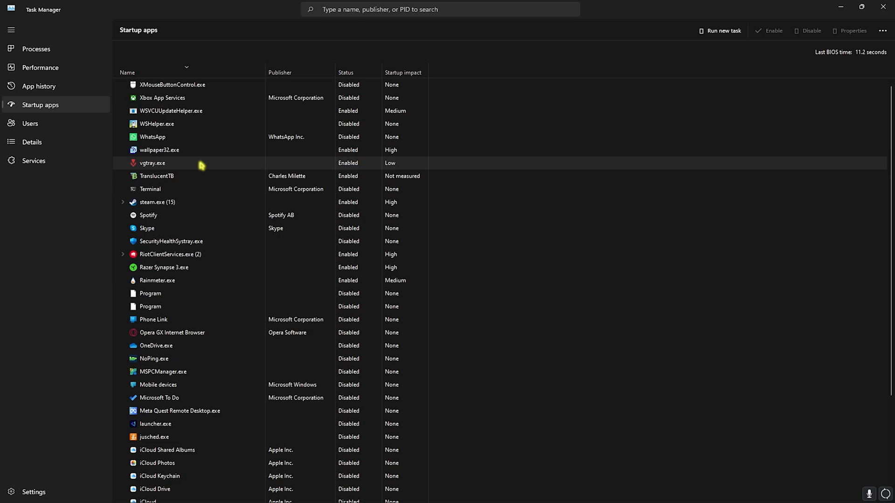
mouse_move(186, 111)
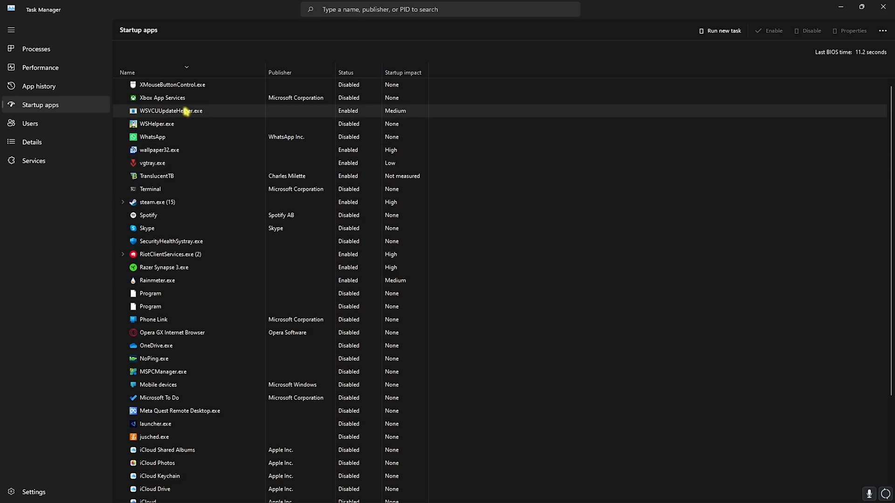
mouse_move(811, 30)
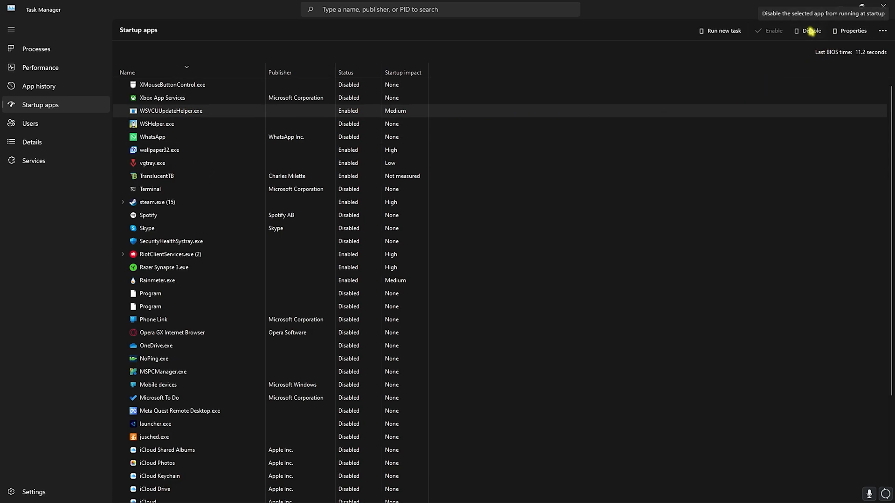
click(811, 30)
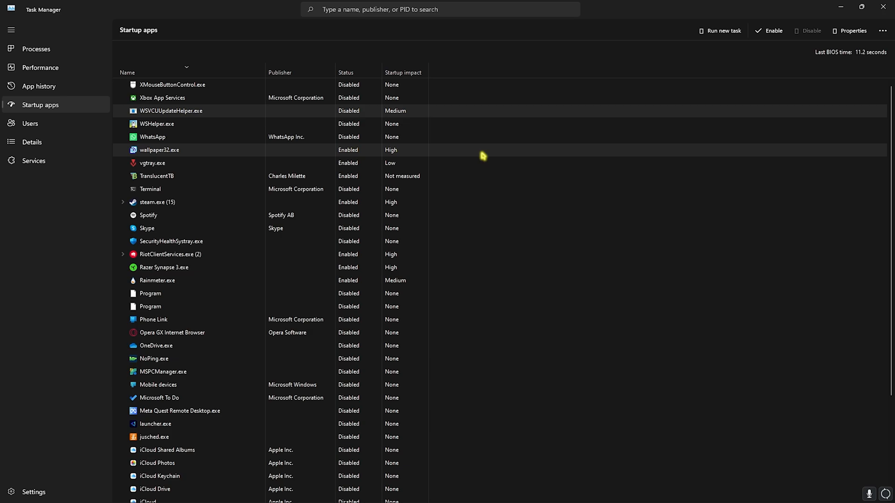
mouse_move(281, 305)
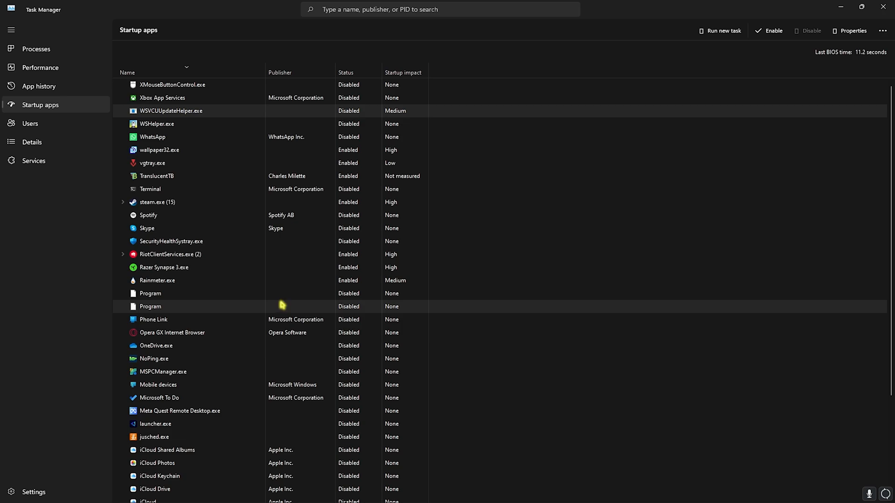
scroll(down, 3)
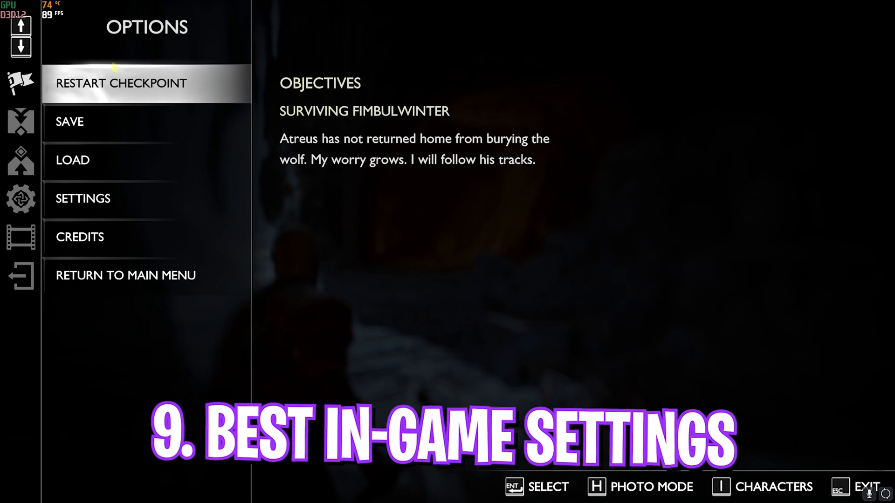
In Settings > Graphics & Camera, set Scaling Method to AMD FSR 3.1 with Quality level Quality.
click(83, 198)
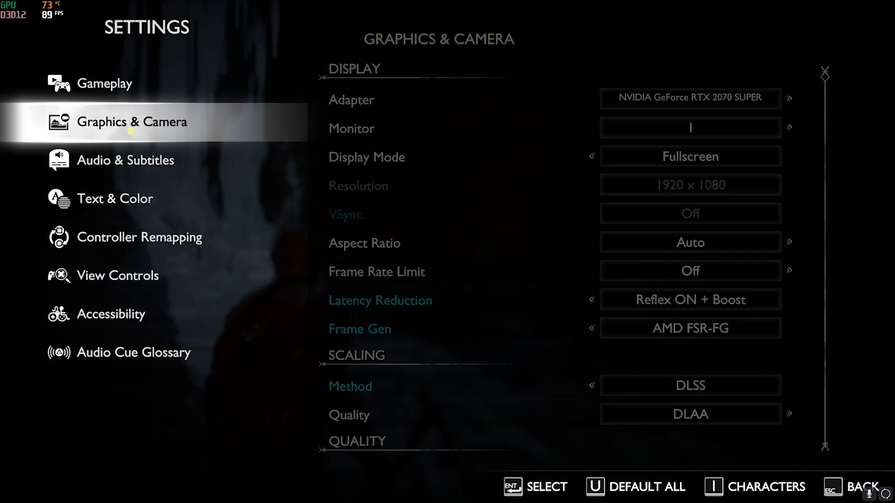
click(130, 122)
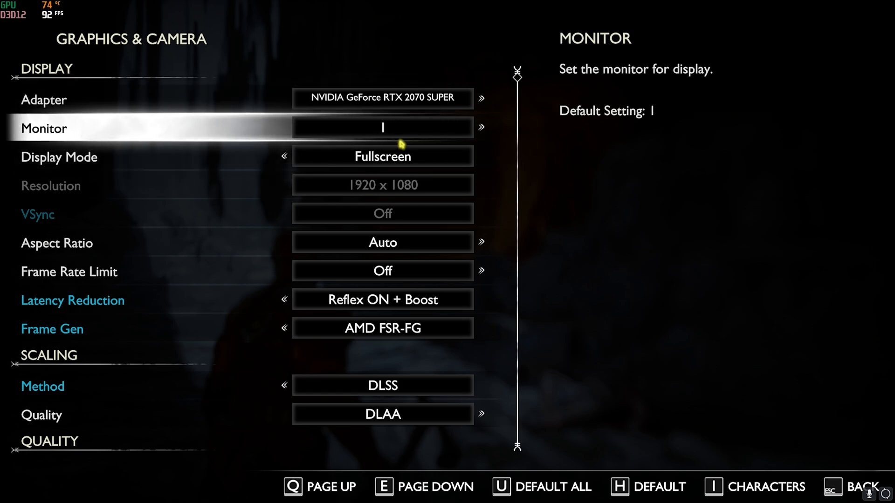
key(down)
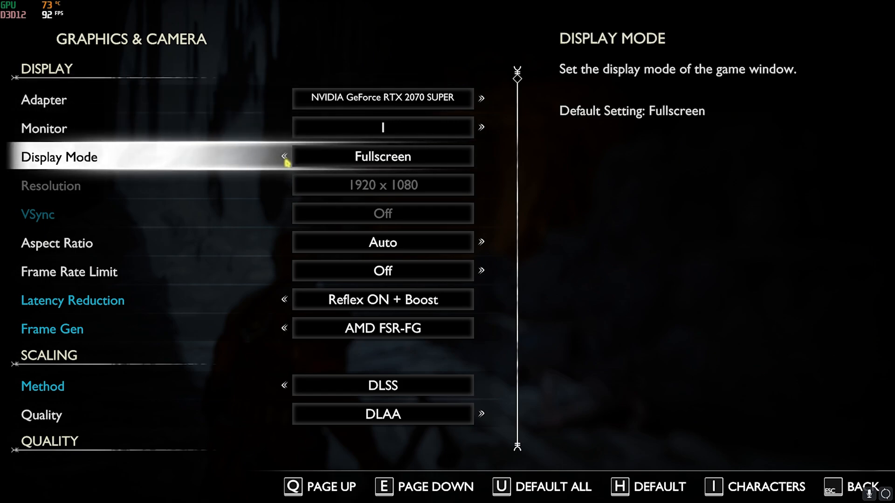
mouse_move(279, 218)
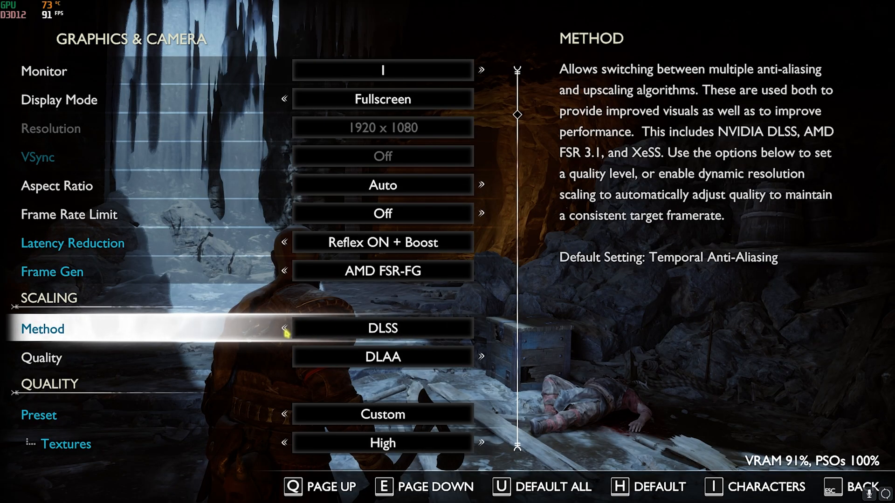
click(481, 328)
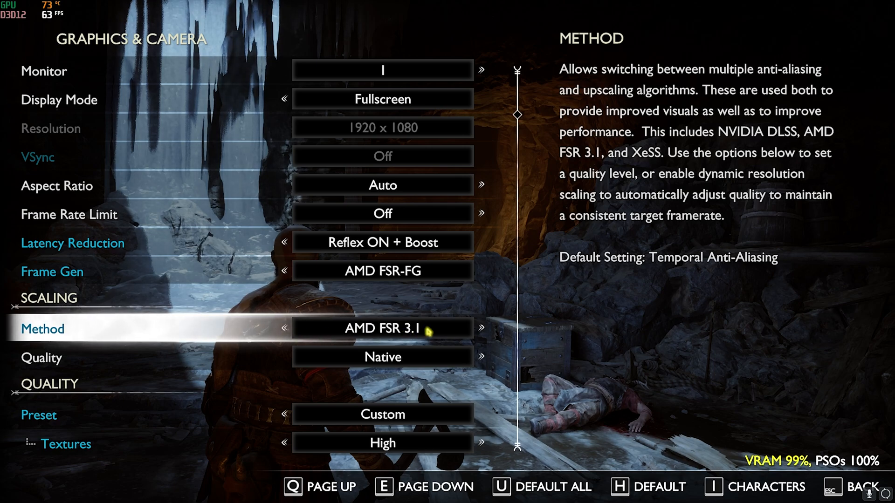
click(480, 328)
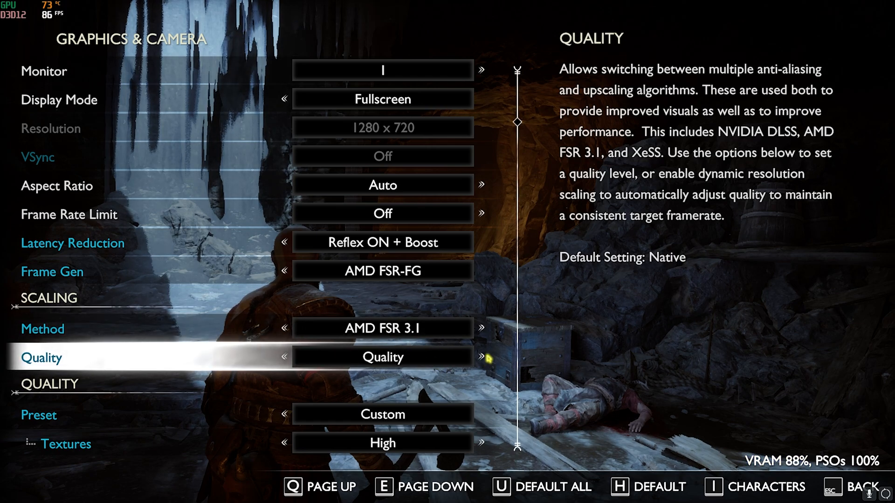
mouse_move(440, 359)
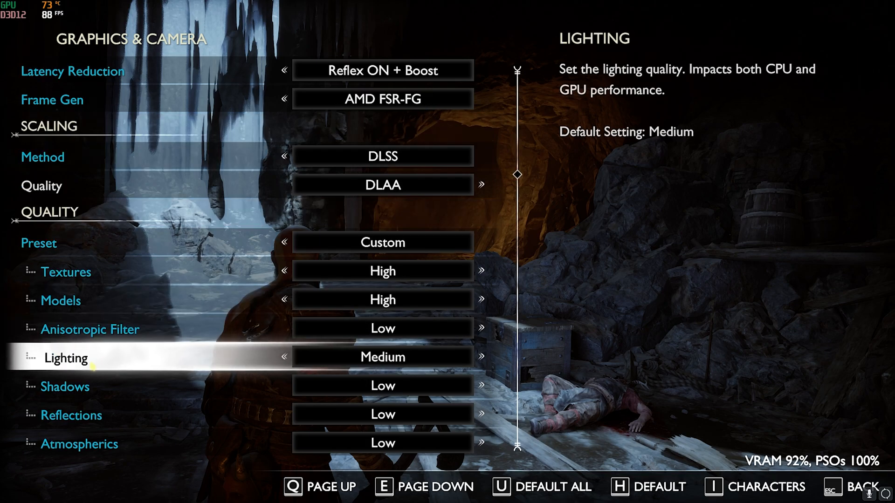
Set Textures/Models High, Lighting Medium, remaining quality options Low, and Motion Blur to 3.
key(down)
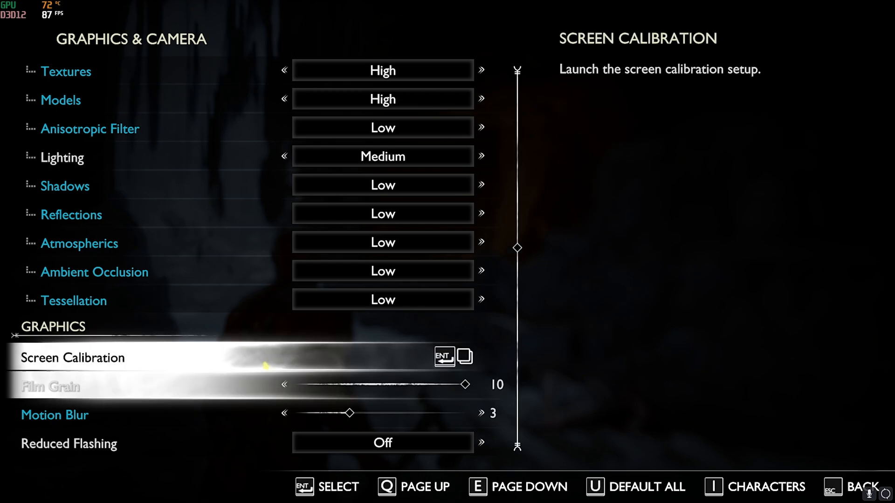
key(down)
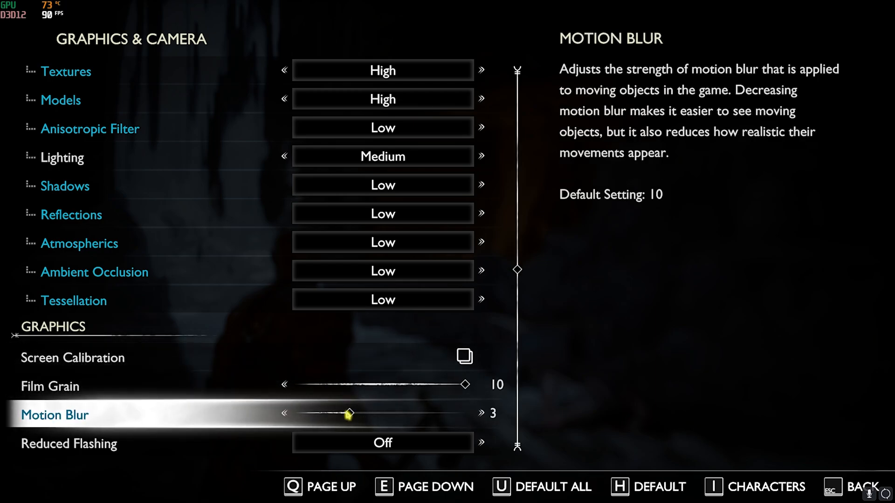
click(286, 411)
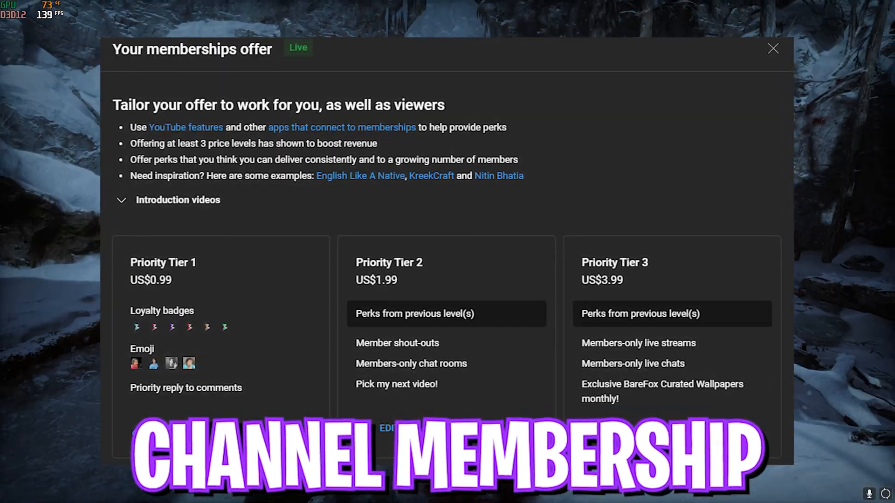
Exit the settings menu and resume gameplay as Kratos in the snow.
click(772, 48)
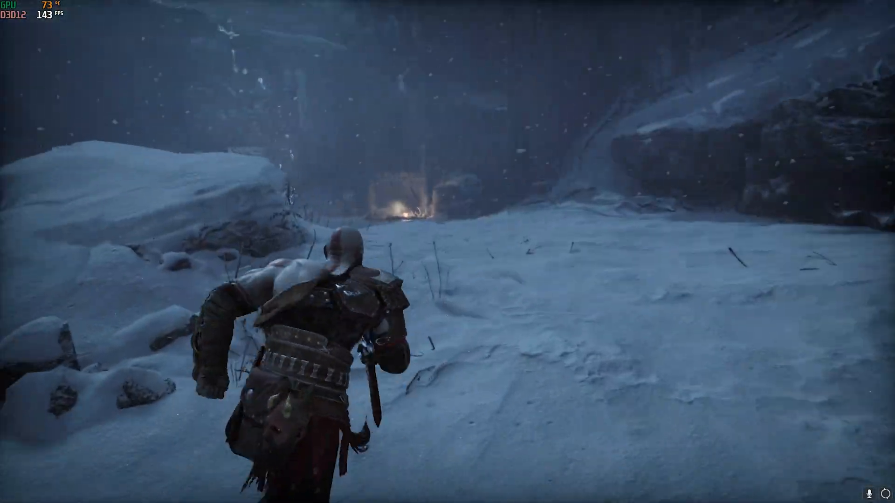